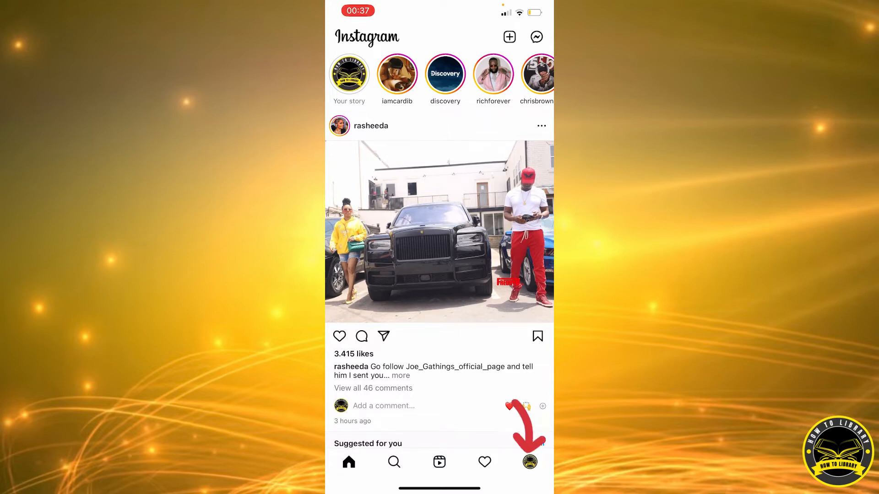
Go from the home feed to your own profile page showing the story highlights.
left_click(528, 461)
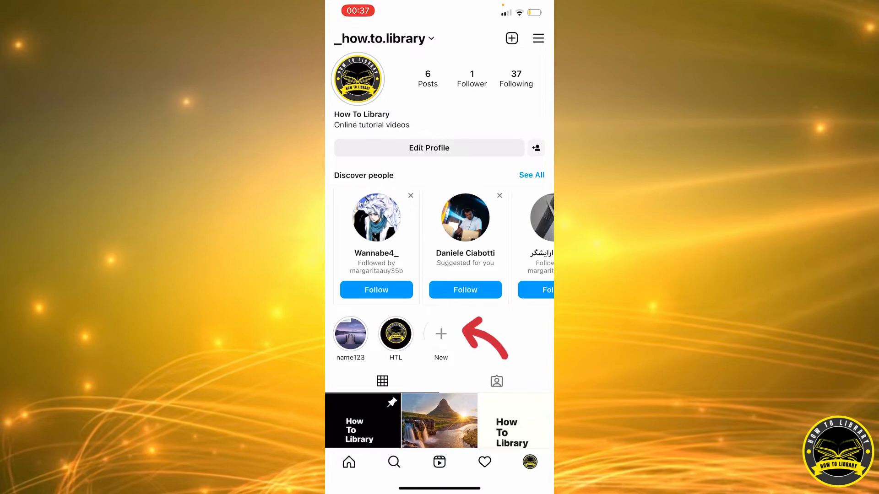
Start a new highlight and browse the archived stories including the waterfall and mountain photos.
left_click(440, 334)
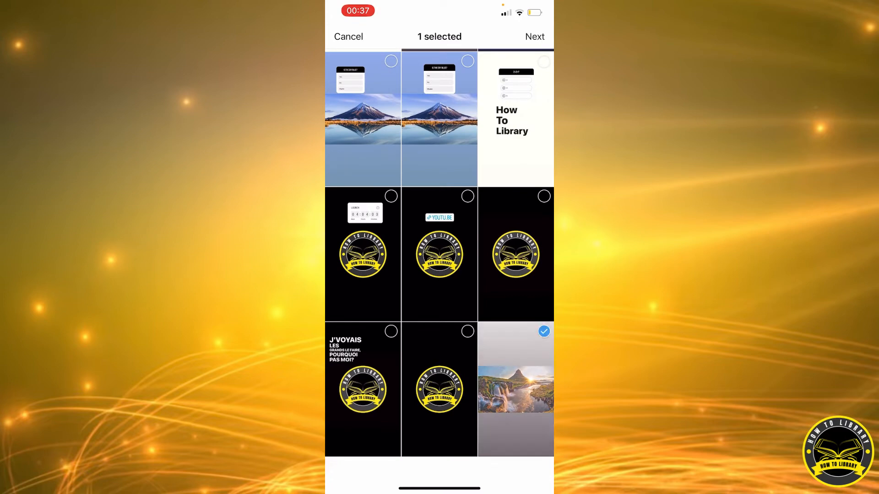
scroll("down", 3)
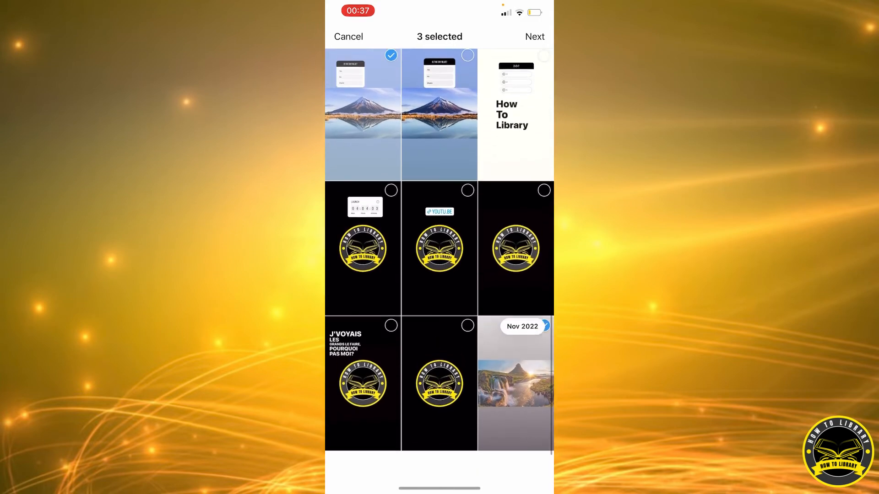
Continue with the chosen stories and title the highlight 'namee'.
left_click(534, 36)
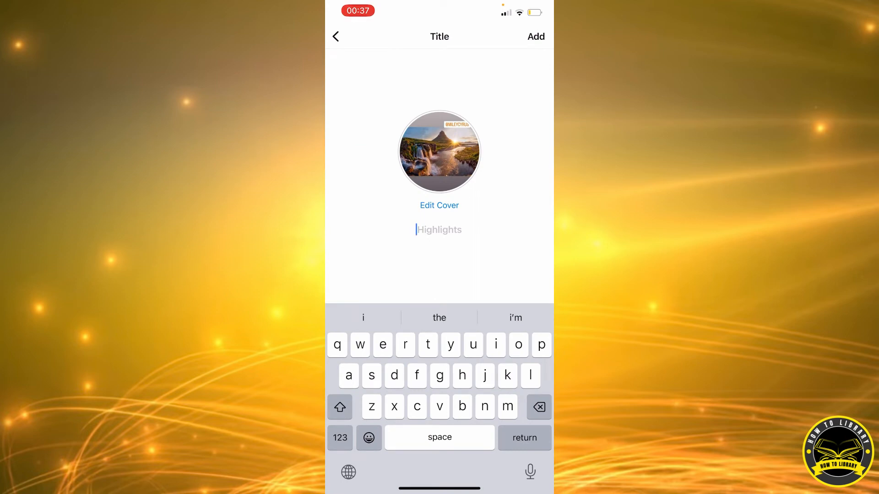
type("namee")
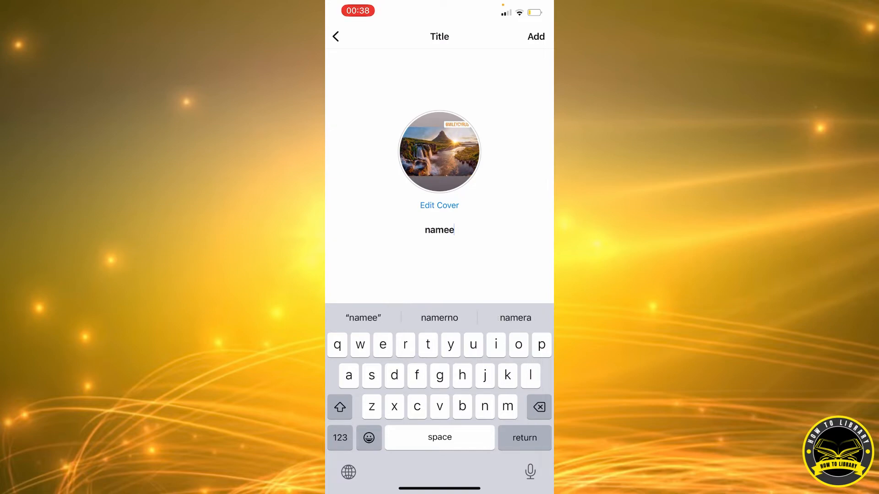
left_click(439, 205)
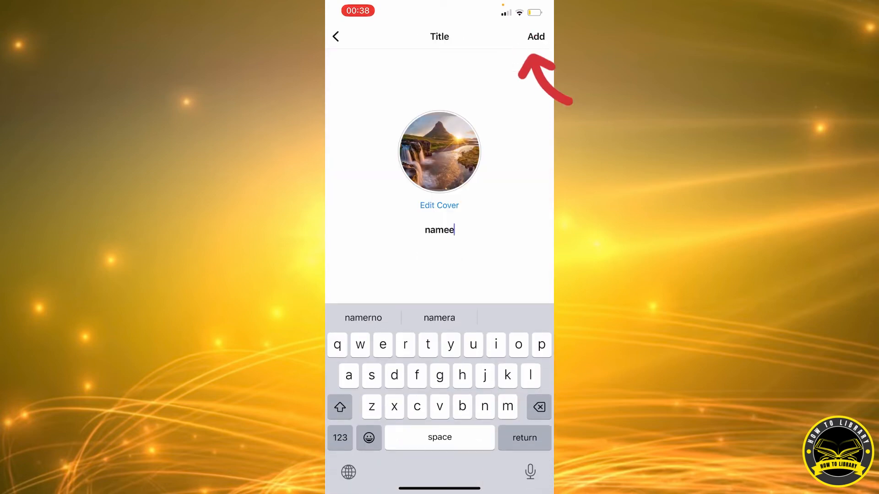
Add the highlight to the profile and decline turning it into a reel.
left_click(536, 37)
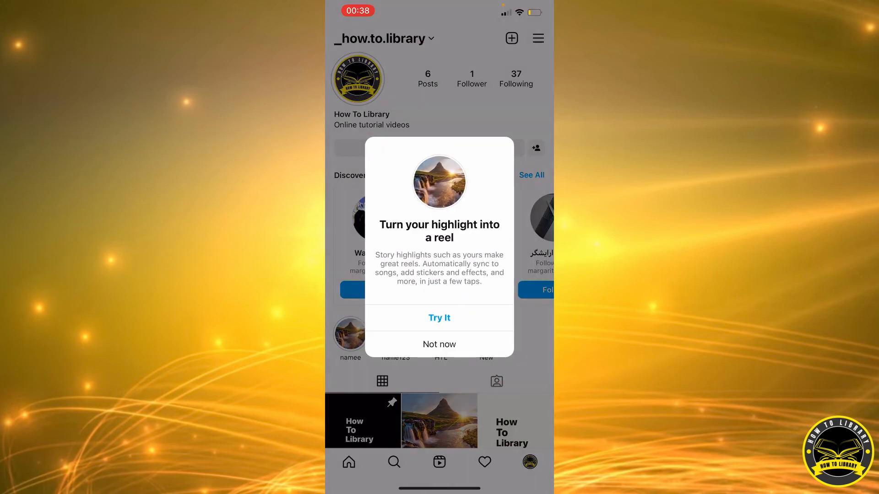
left_click(440, 344)
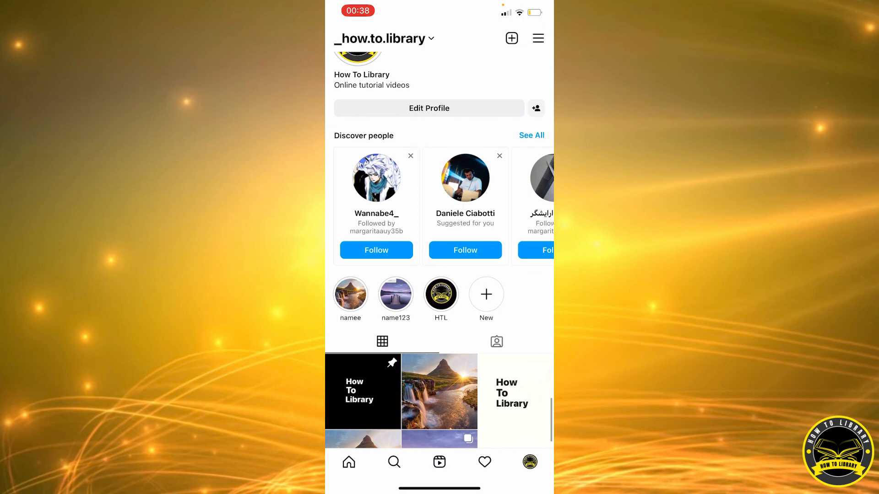